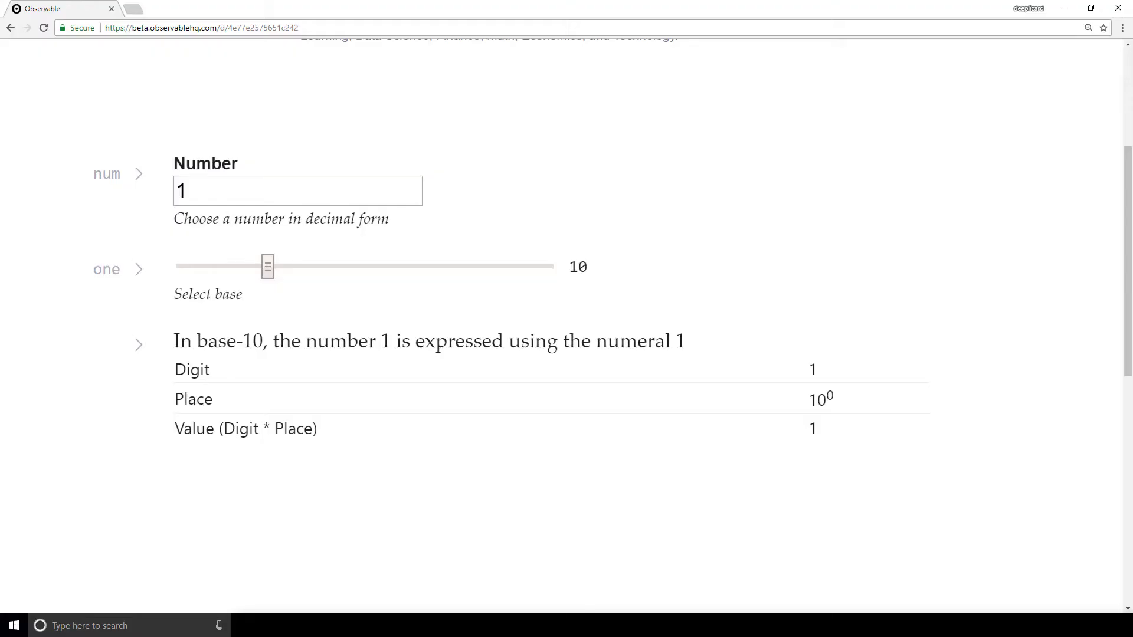
pyautogui.moveTo(268, 266); pyautogui.dragTo(472, 266)
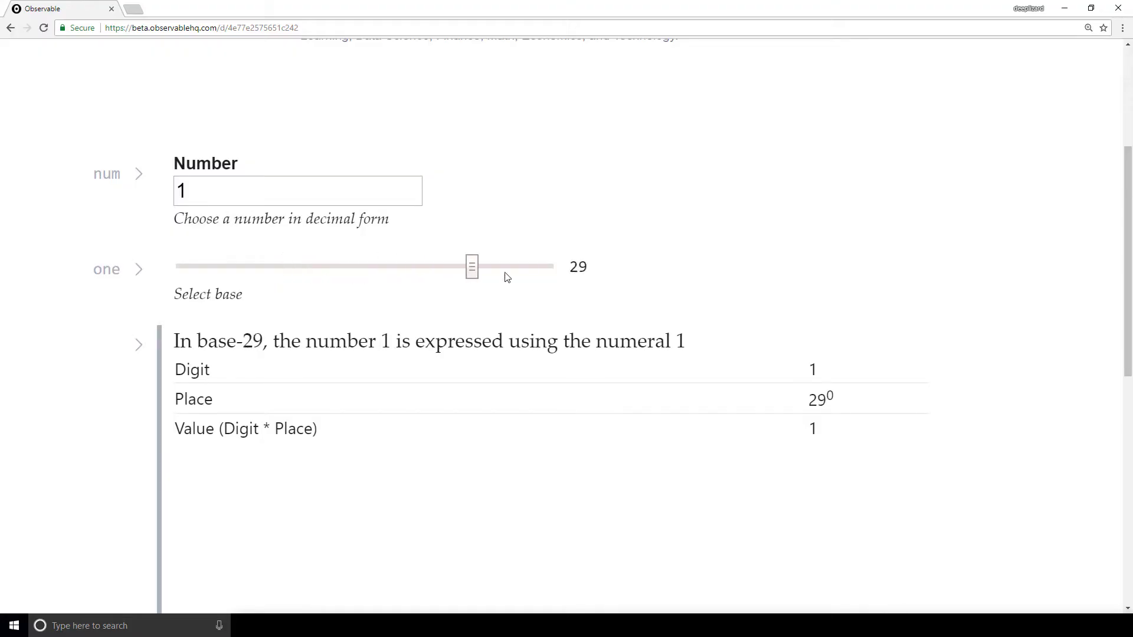
pyautogui.moveTo(472, 265); pyautogui.dragTo(268, 265)
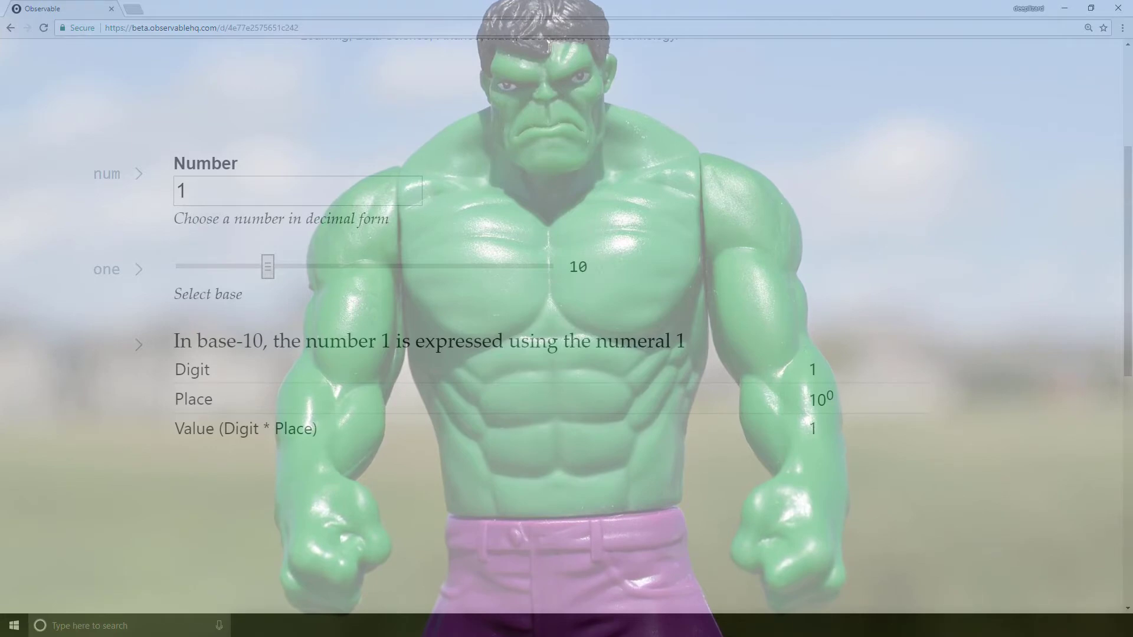
pyautogui.write('1360927794919225')
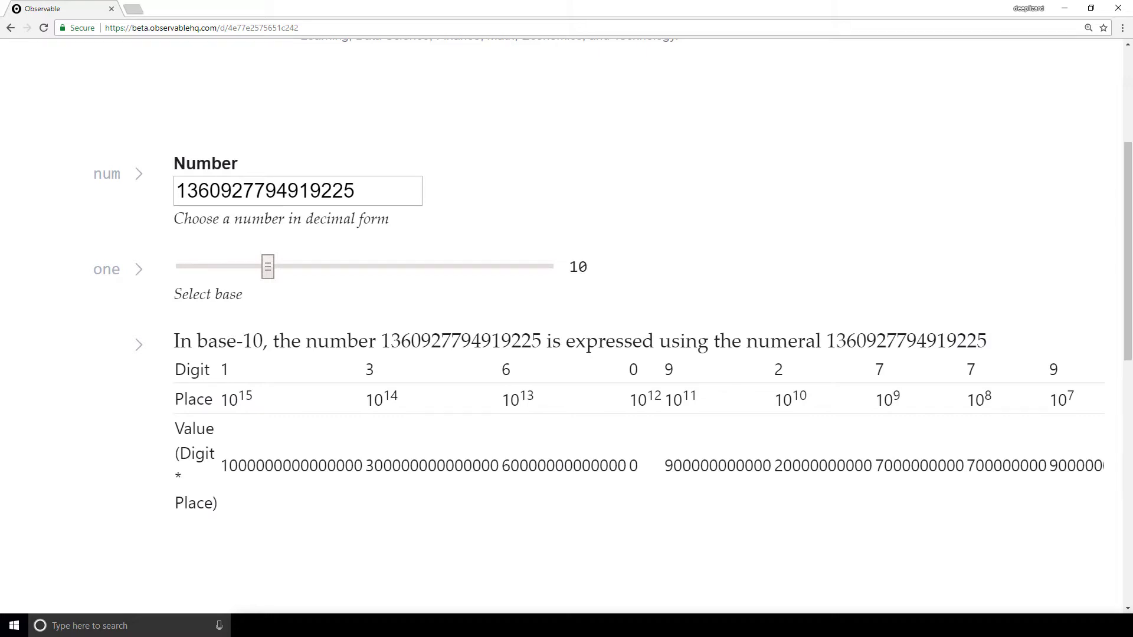
# Sweep the base slider through 11, 15, 21, 25, 26, 35 and beyond to see the number in each base
pyautogui.moveTo(268, 266); pyautogui.dragTo(280, 265)
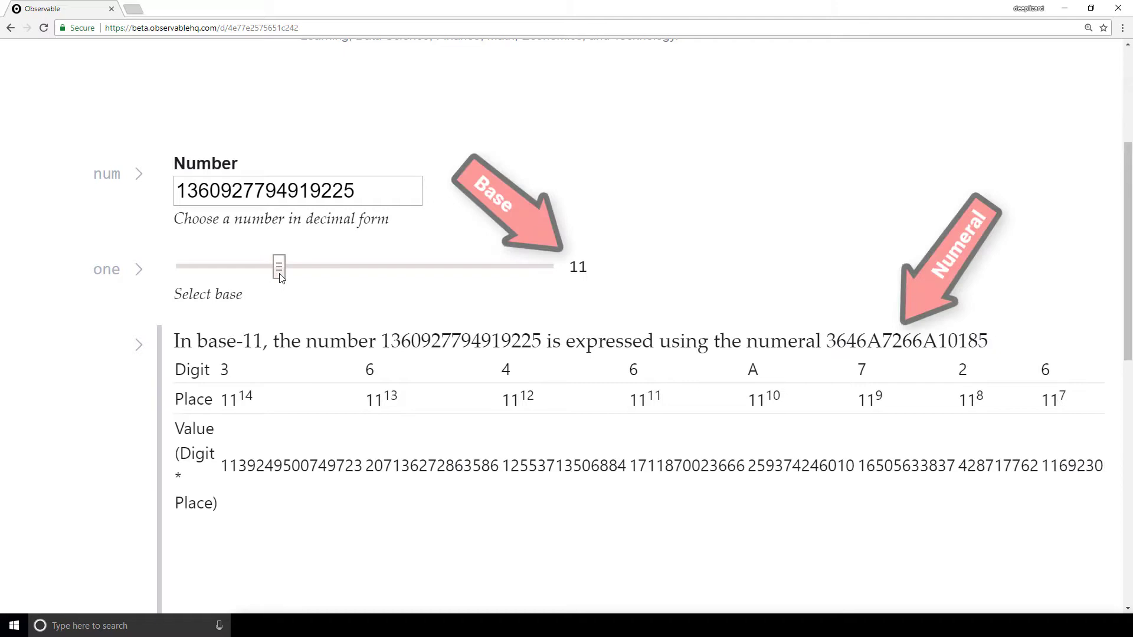
pyautogui.moveTo(280, 265); pyautogui.dragTo(321, 266)
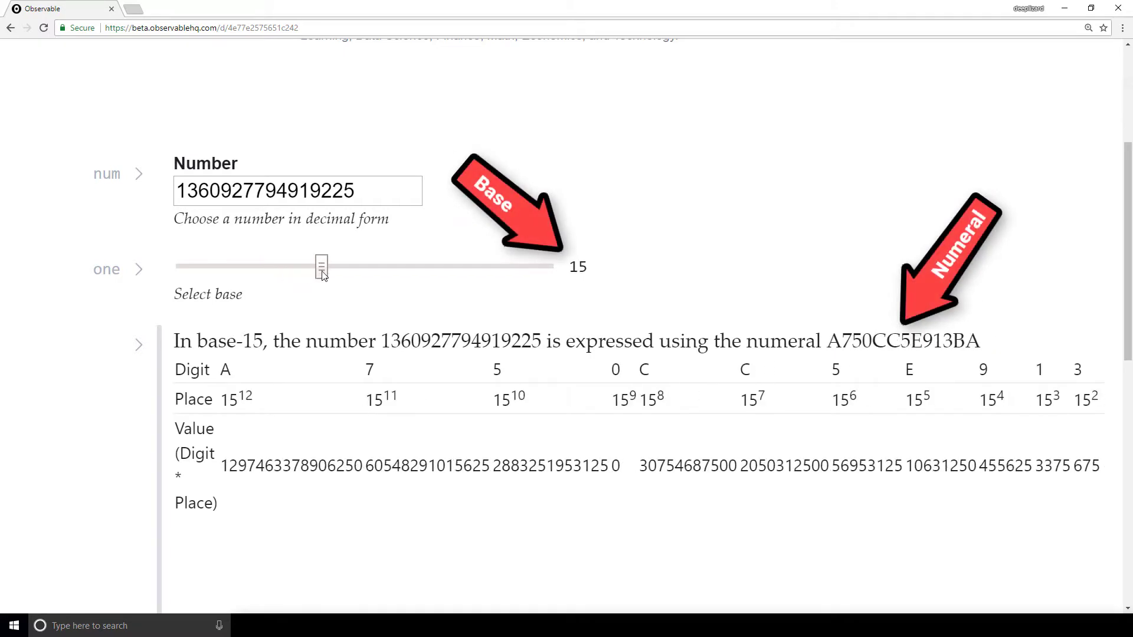
pyautogui.moveTo(321, 265); pyautogui.dragTo(384, 265)
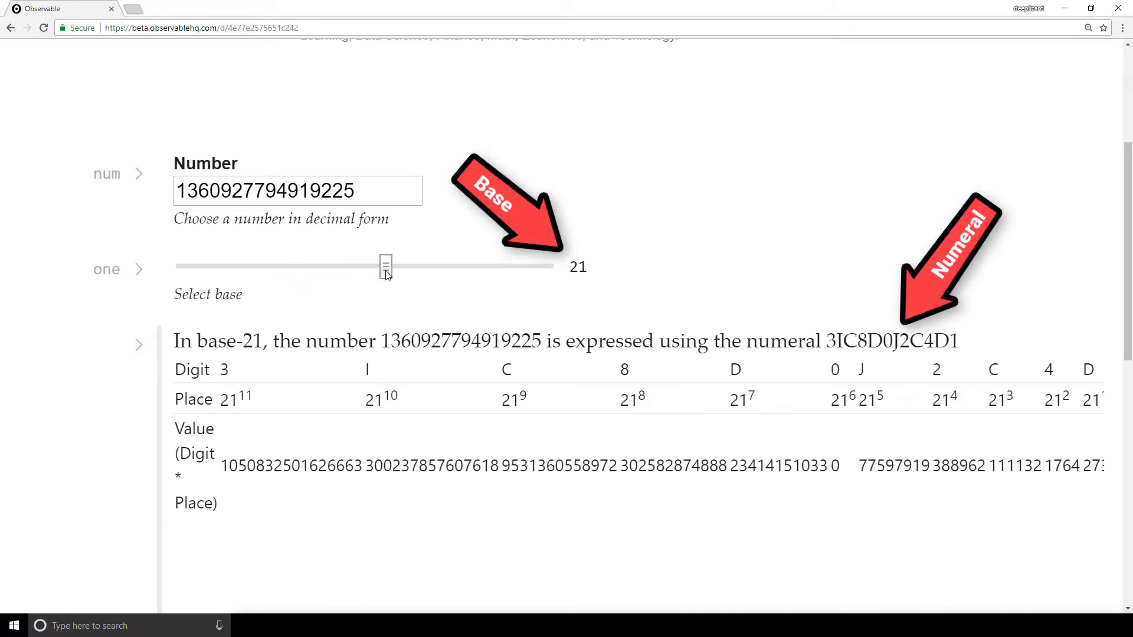
pyautogui.moveTo(385, 266); pyautogui.dragTo(428, 266)
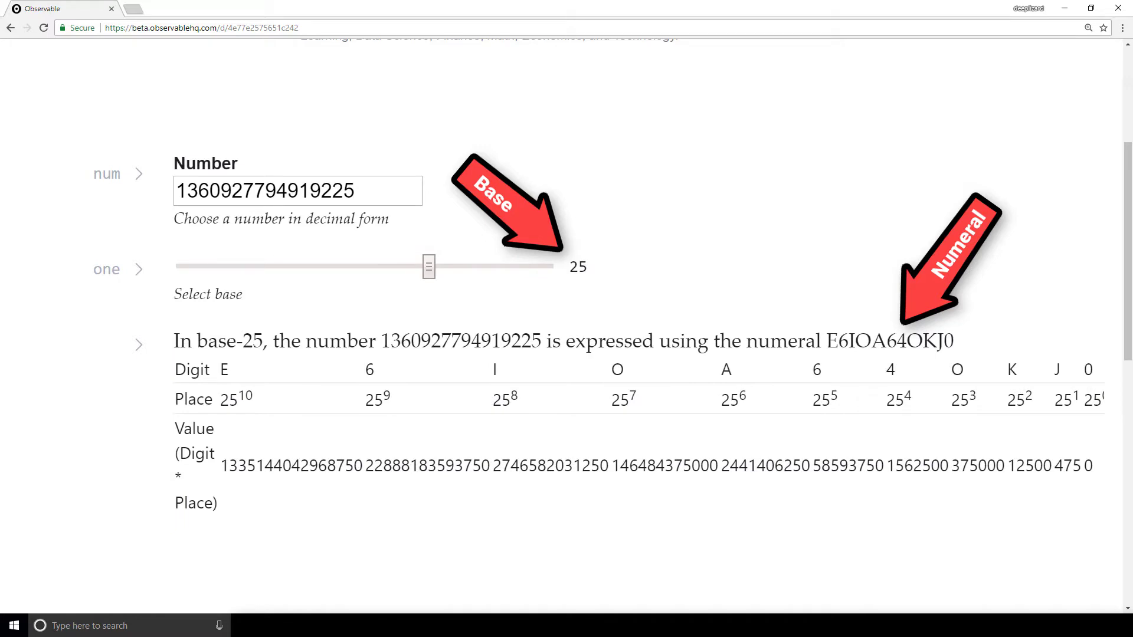
pyautogui.moveTo(427, 266); pyautogui.dragTo(439, 265)
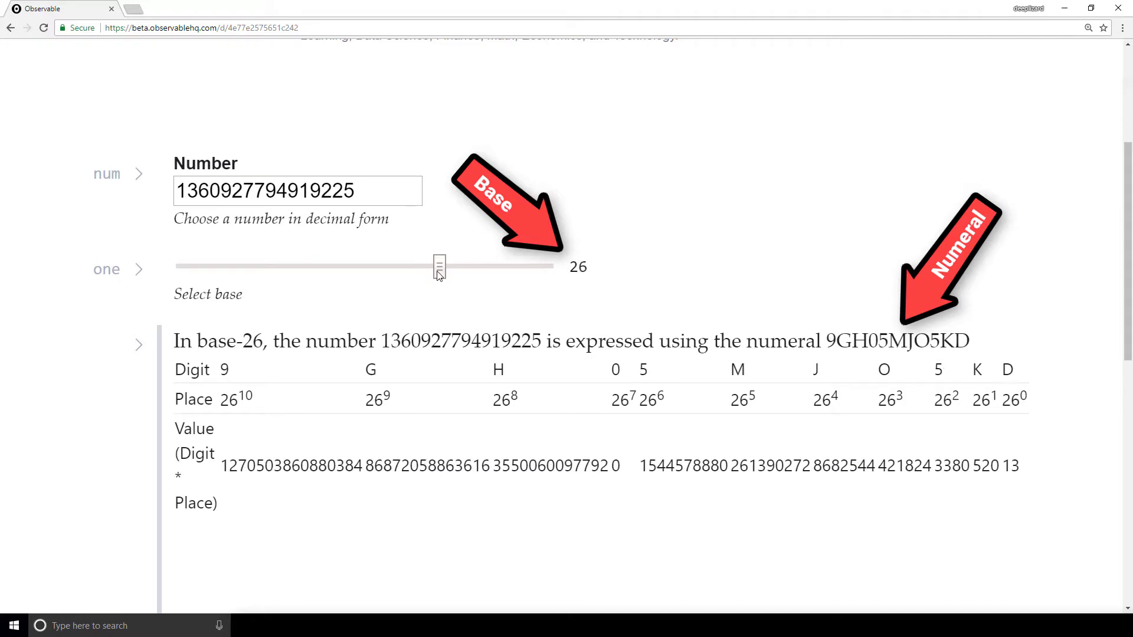
pyautogui.moveTo(439, 265); pyautogui.dragTo(536, 265)
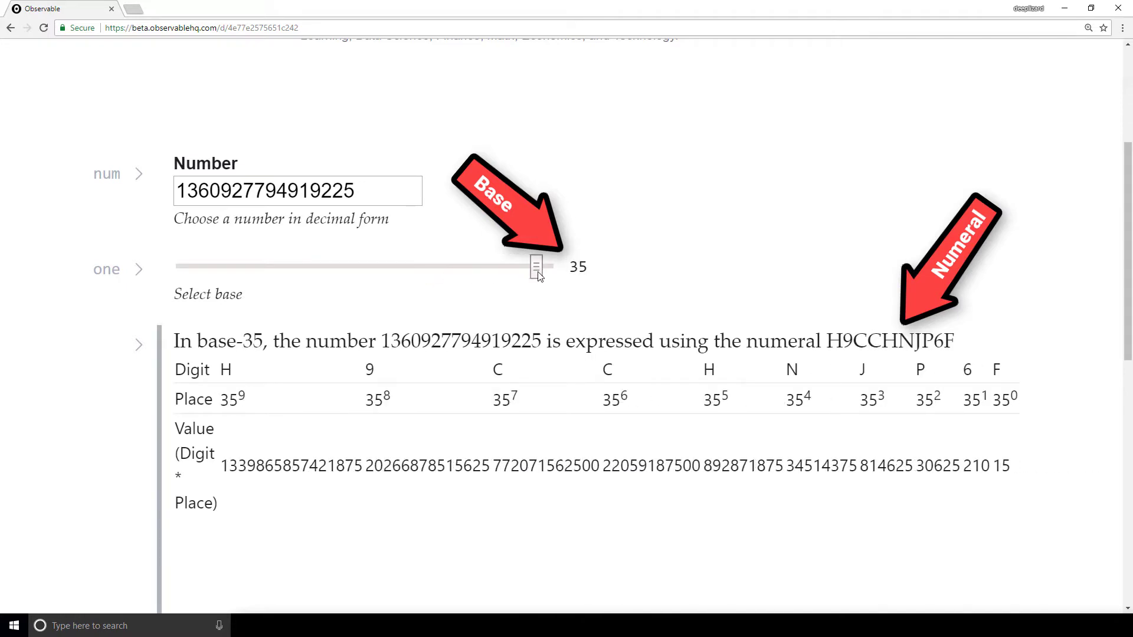
pyautogui.moveTo(536, 265); pyautogui.dragTo(547, 265)
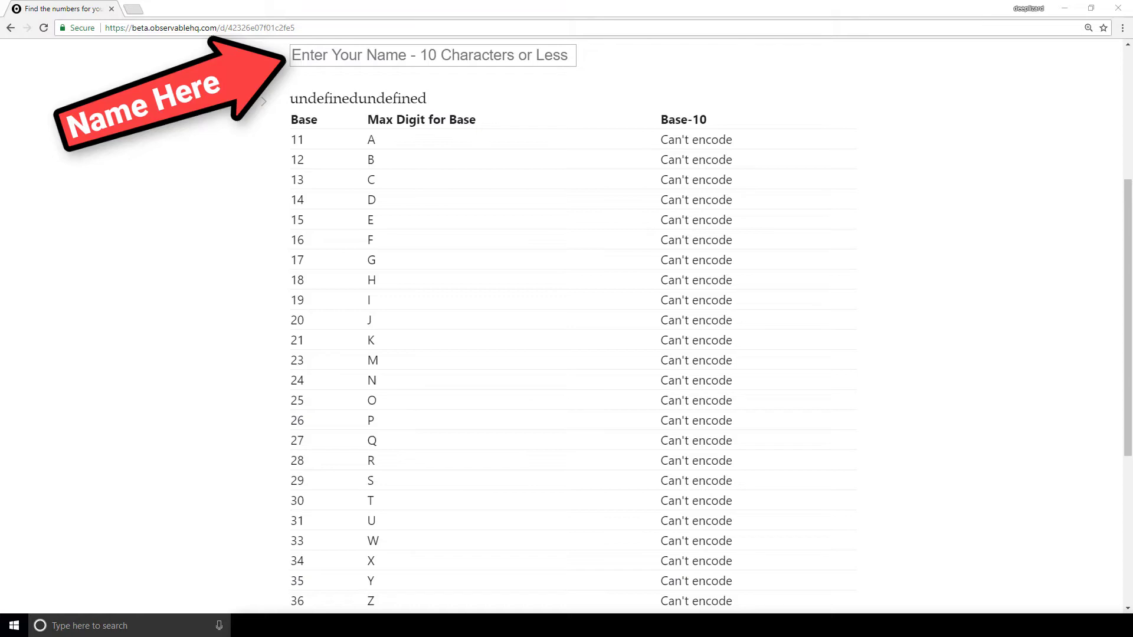
# Enter the name jane to get its base-10 values for bases 24–36, then go back to the converter
pyautogui.write('jane')
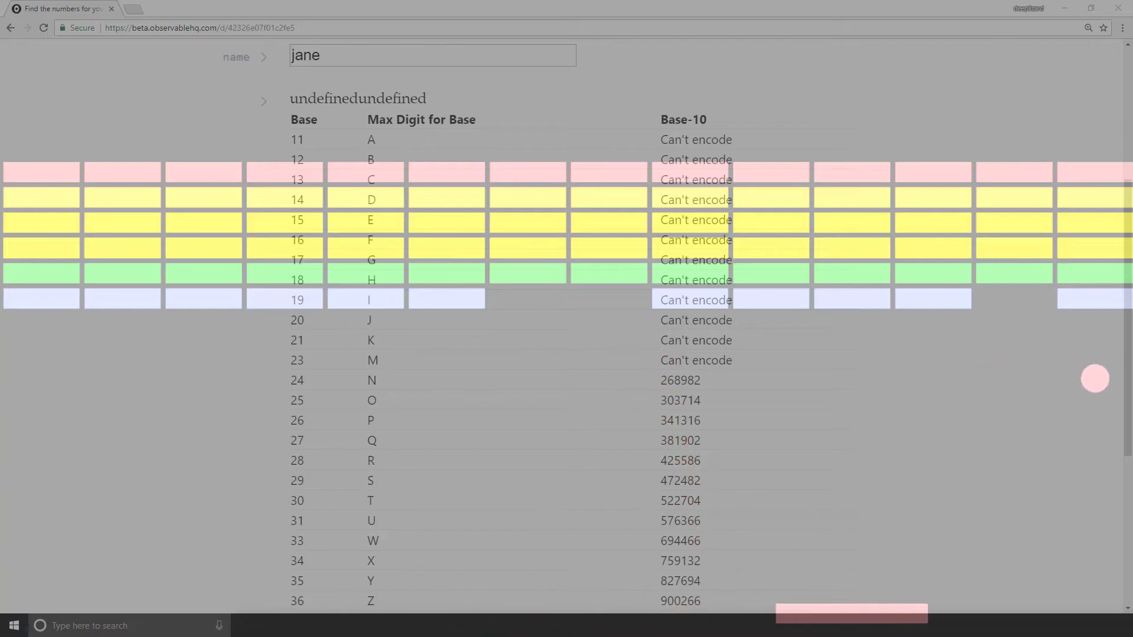
pyautogui.moveTo(1018, 442)
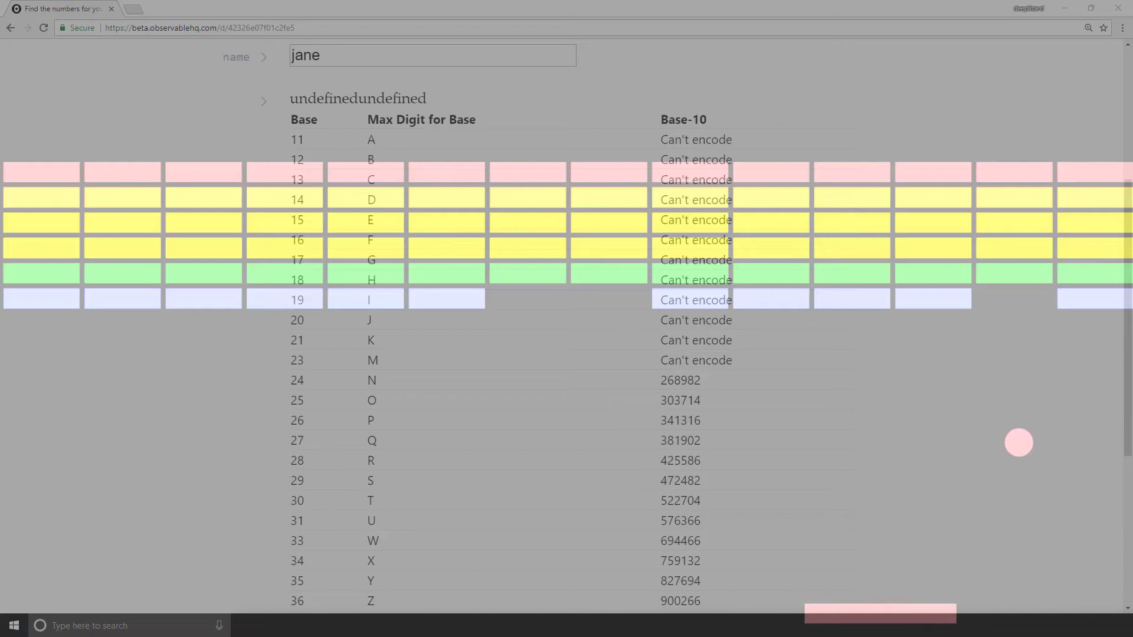
pyautogui.moveTo(991, 562)
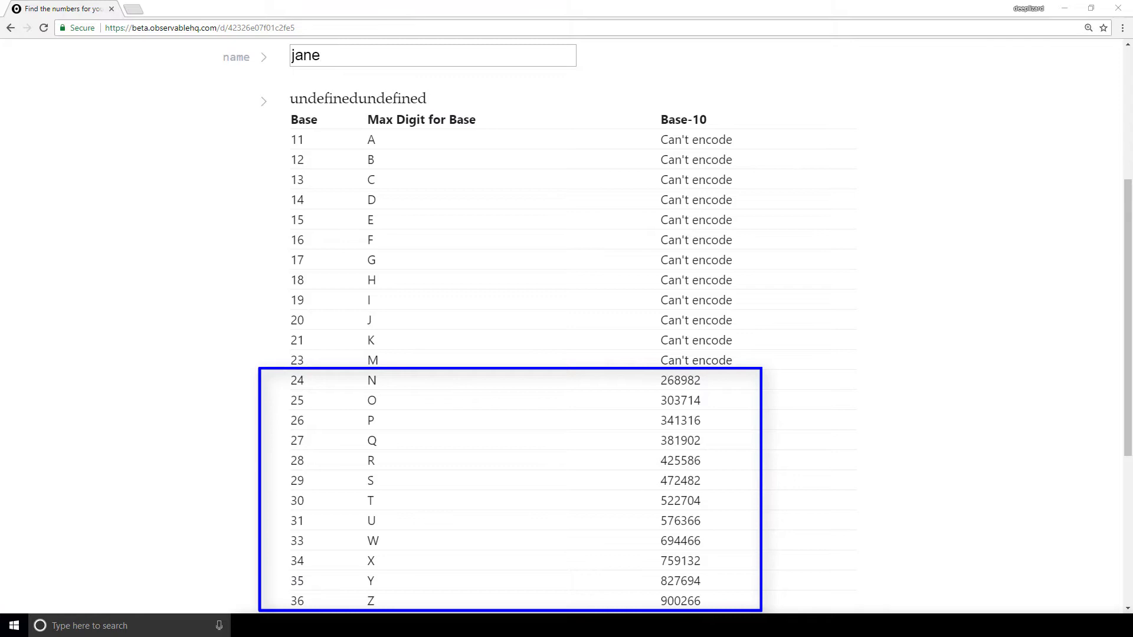
pyautogui.rightClick(679, 601)
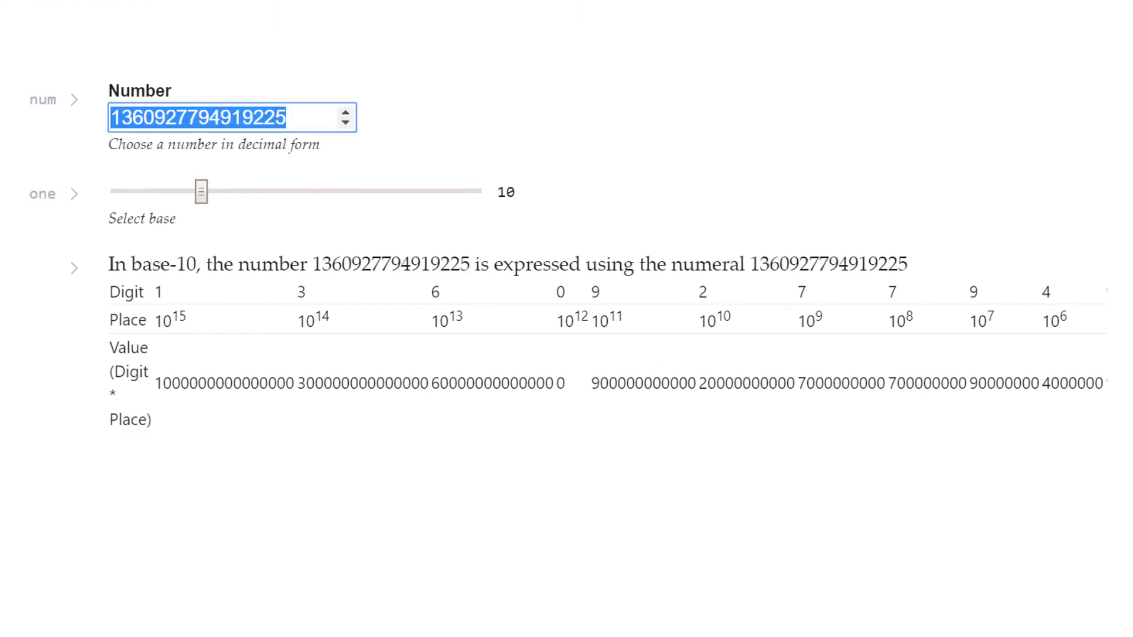
# Enter 900266 as the number to convert in the base converter
pyautogui.write('900266')
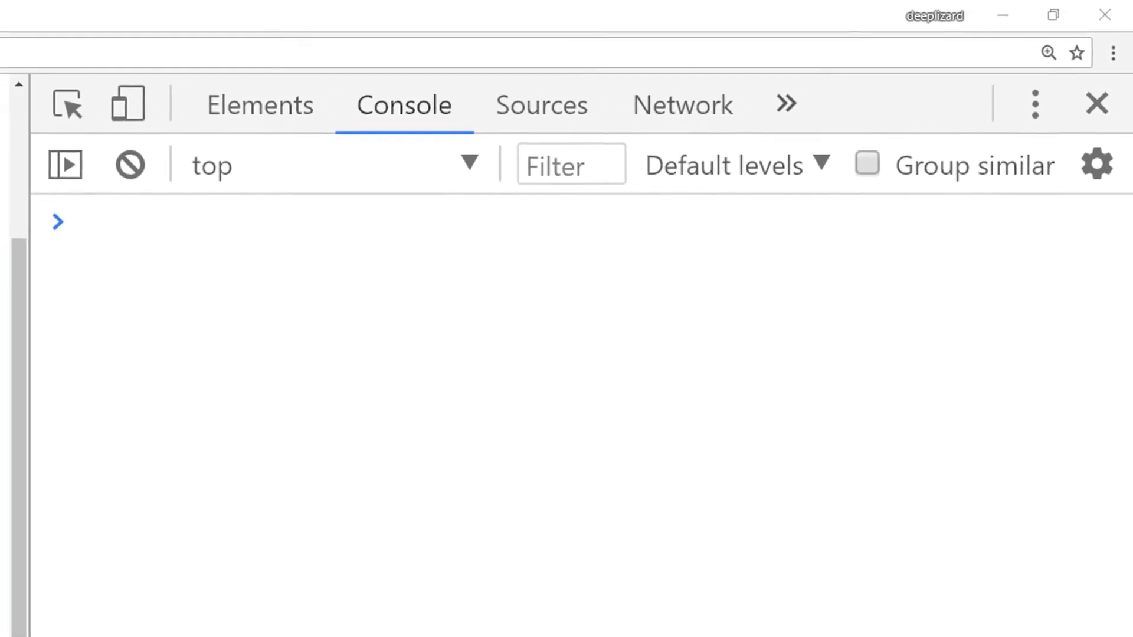
# Evaluate Number.parseInt("JANE", 36) in the Chrome console, giving 900266
pyautogui.write('Number.parseInt("JANE", 36')
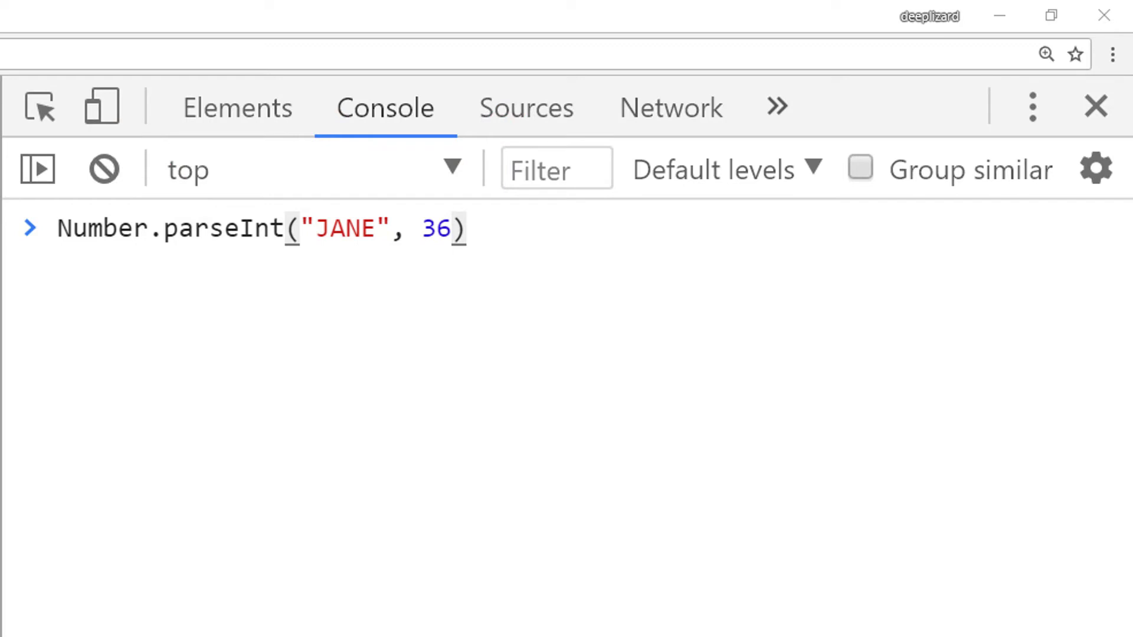
pyautogui.press('Enter')
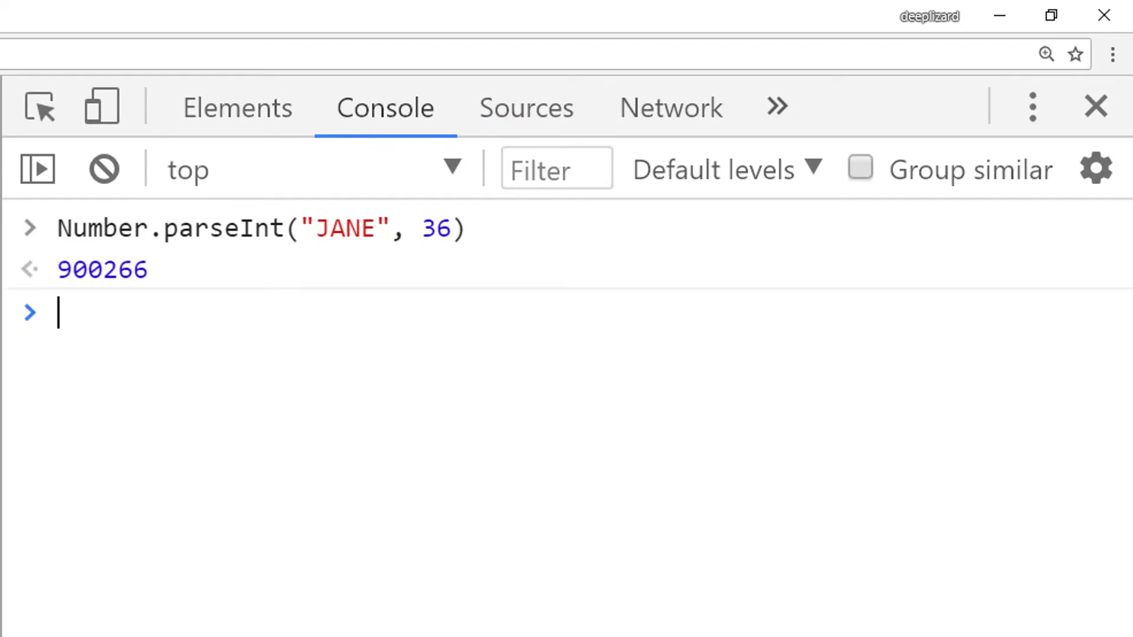
# Return to the name notebook and start entering a new name beginning 'de'
pyautogui.click(1094, 106)
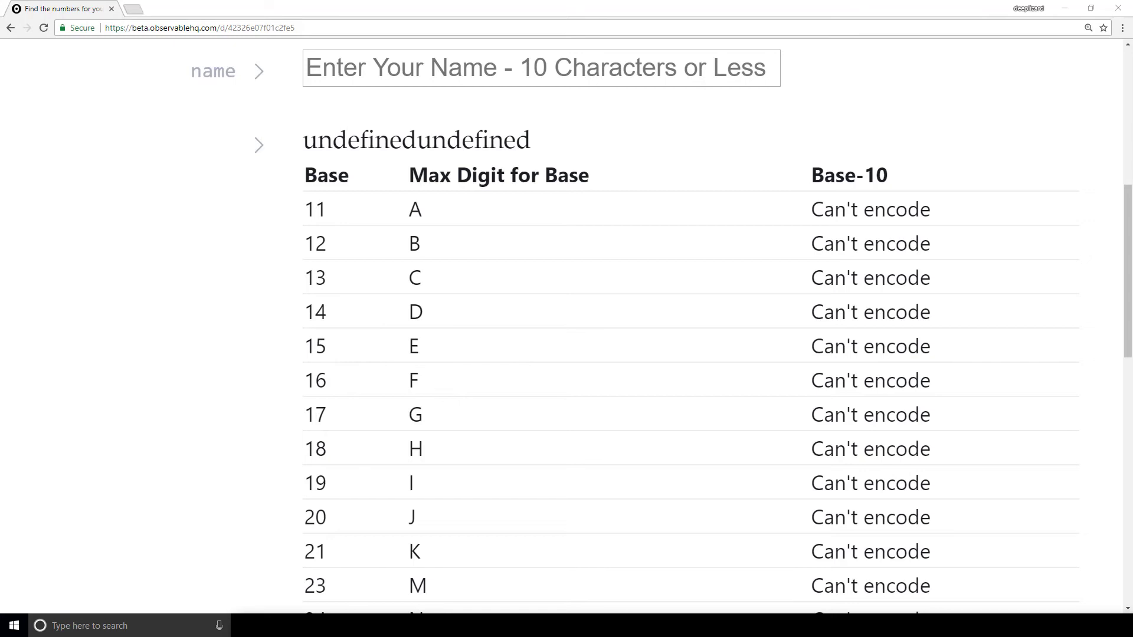
pyautogui.write('de')
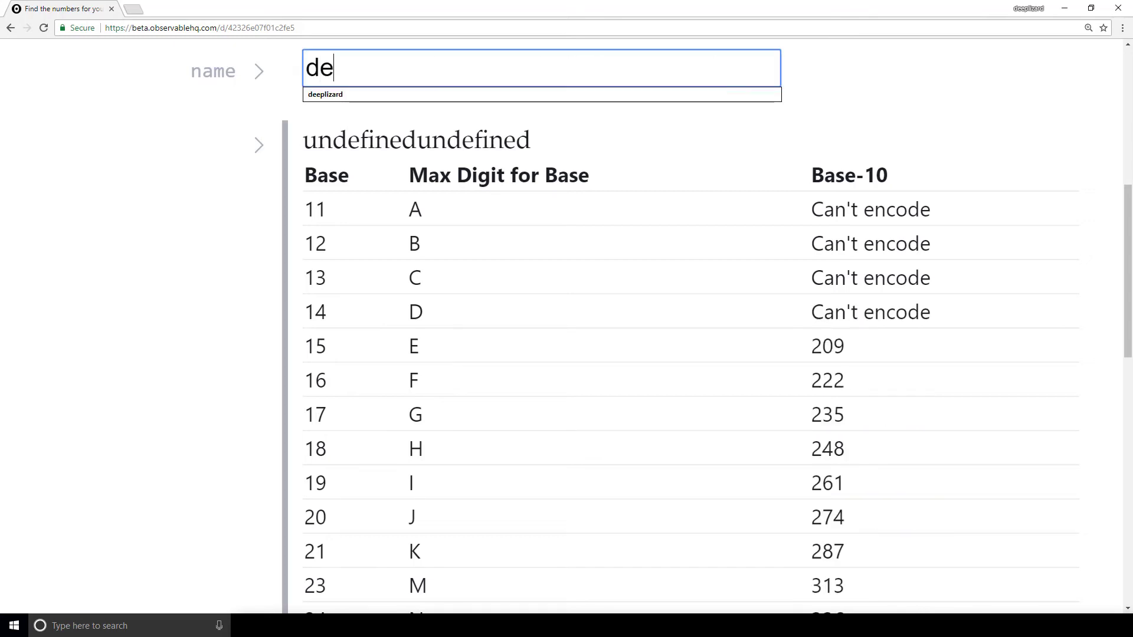